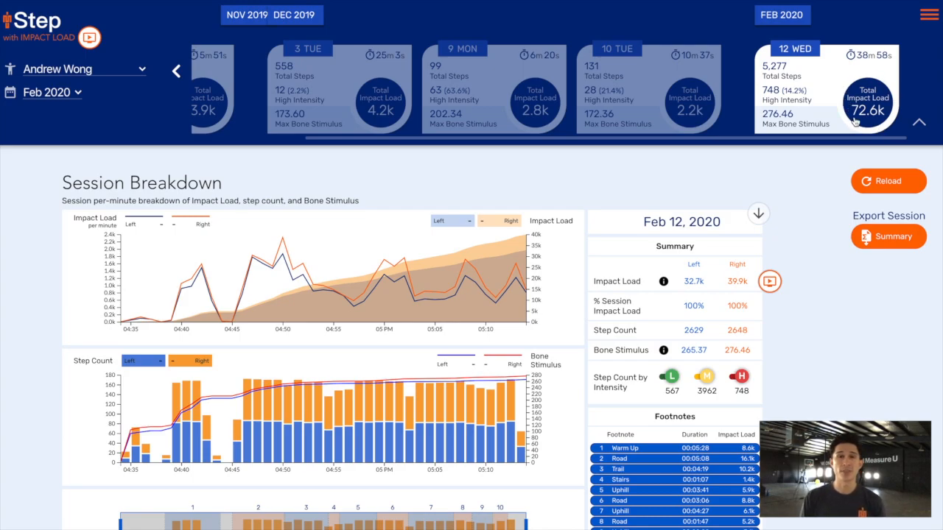
{"action": "mouse_move", "coordinate": [435, 176]}
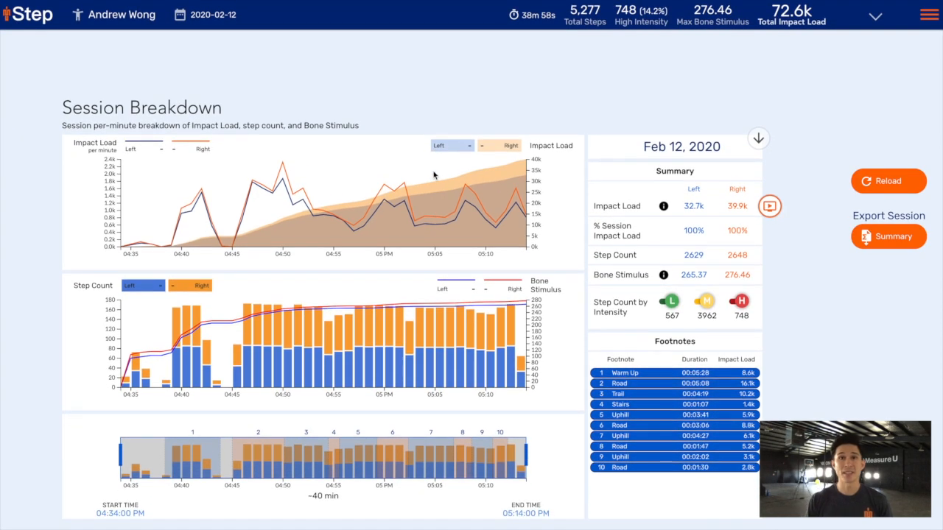
- Scroll the Feb 12 breakdown down to the full 40-minute session timeline
{"action": "scroll", "scroll_direction": "down", "scroll_amount": 3}
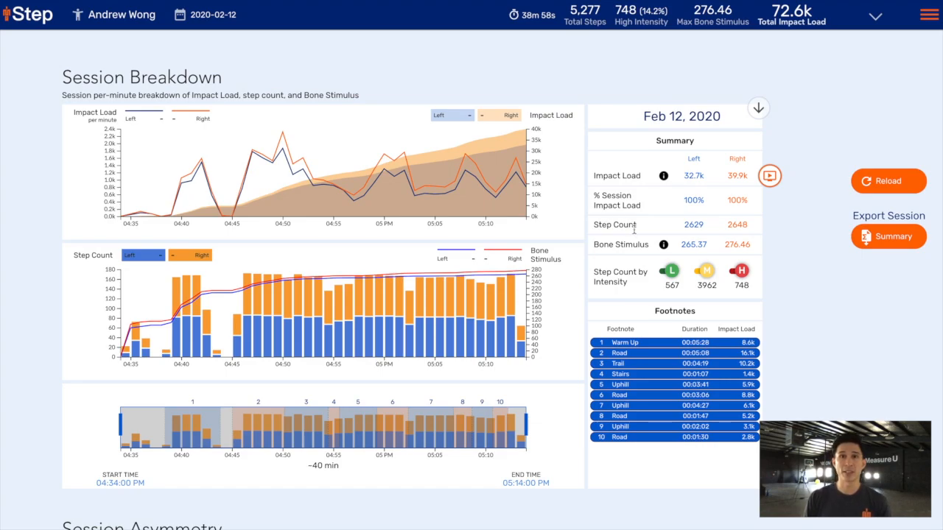
{"action": "mouse_move", "coordinate": [346, 180]}
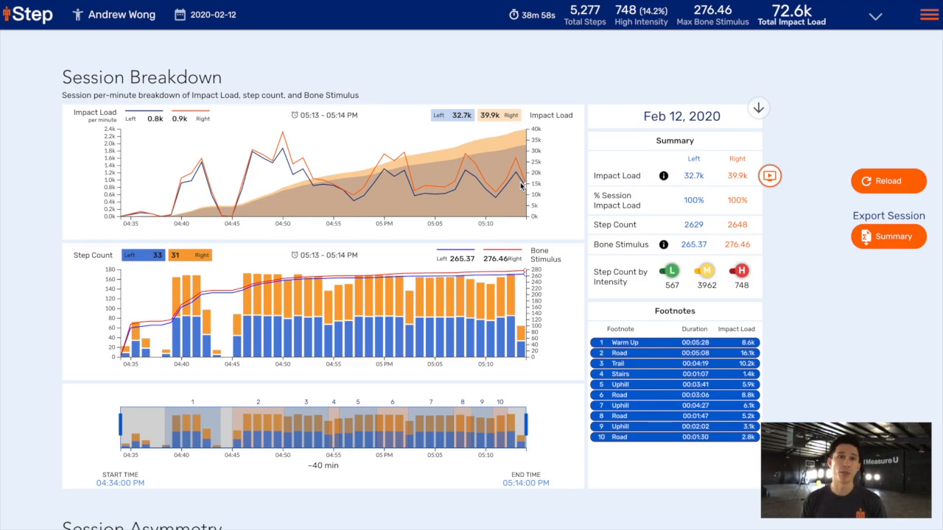
{"action": "mouse_move", "coordinate": [524, 190]}
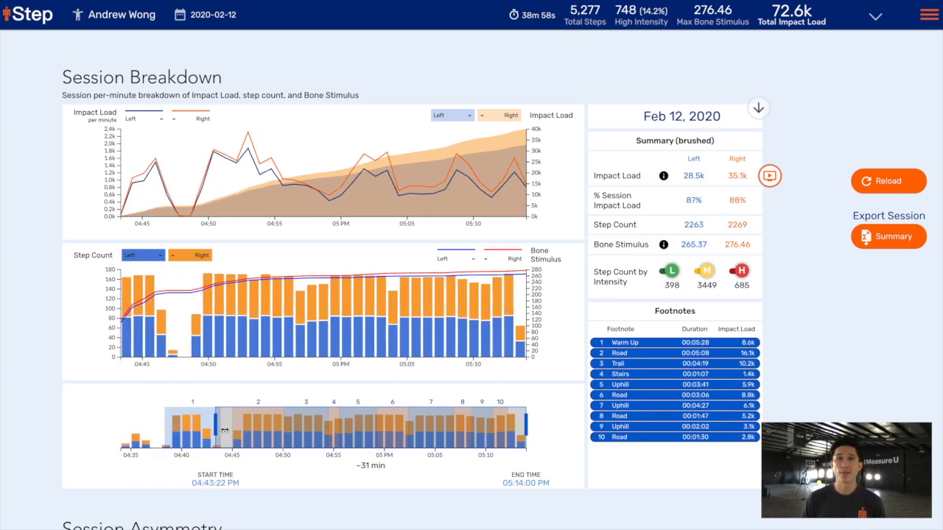
- Brush the timeline to the 29-minute run from 04:44:59 PM and keep only high-intensity steps
{"action": "left_click_drag", "start_coordinate": [224, 429], "coordinate": [233, 429]}
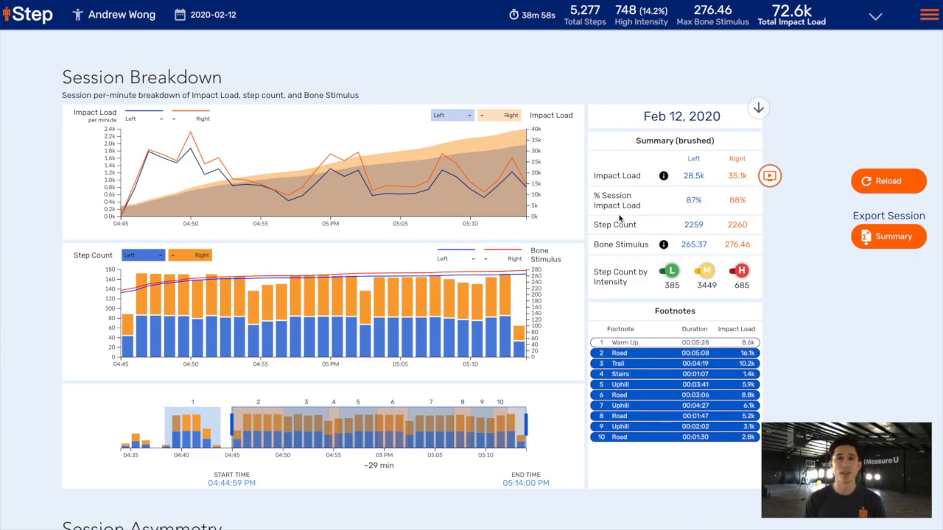
{"action": "mouse_move", "coordinate": [592, 222]}
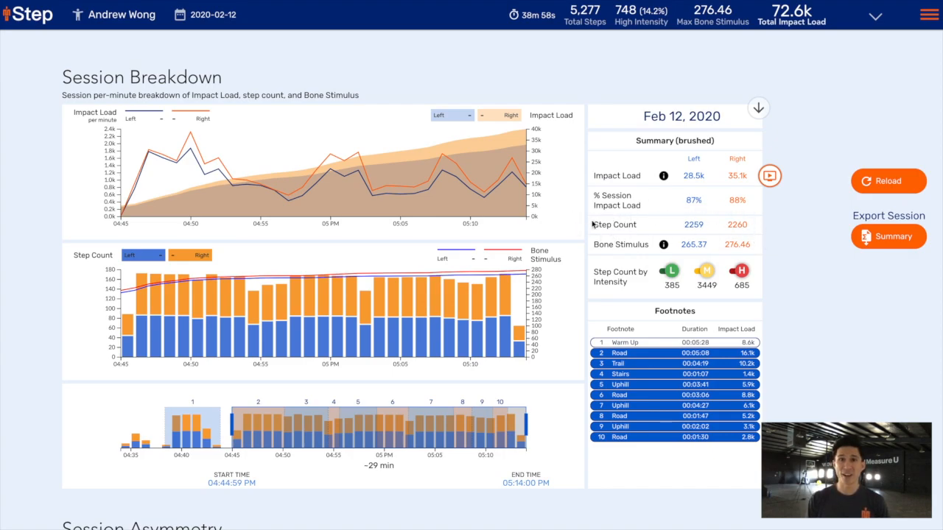
{"action": "mouse_move", "coordinate": [772, 238]}
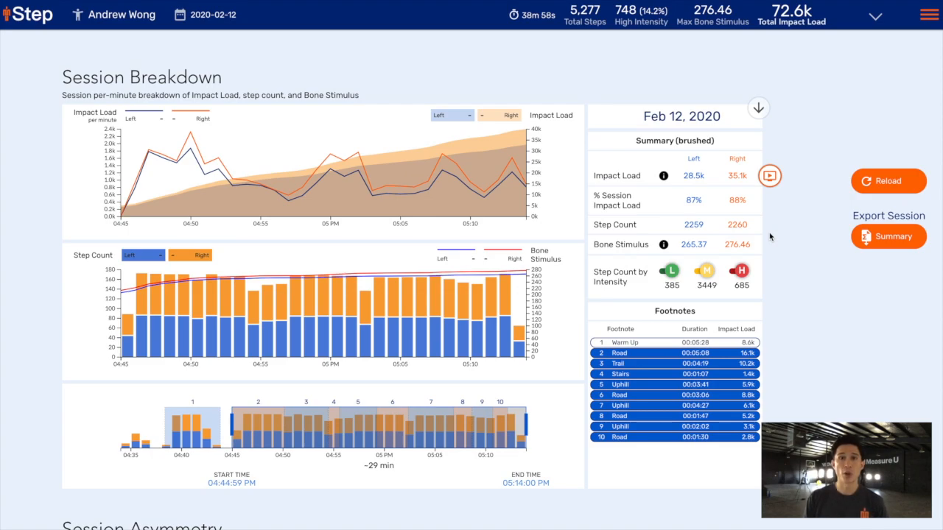
{"action": "left_click", "coordinate": [701, 271]}
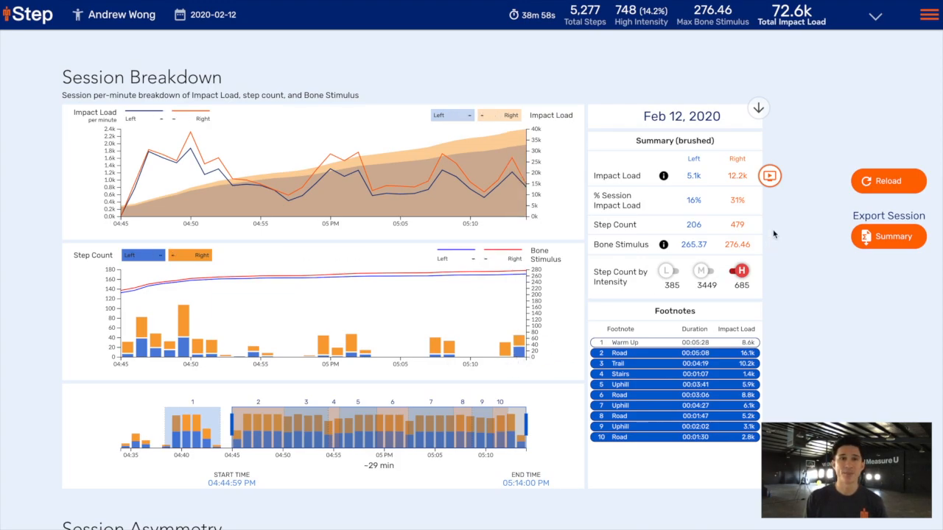
{"action": "mouse_move", "coordinate": [575, 200]}
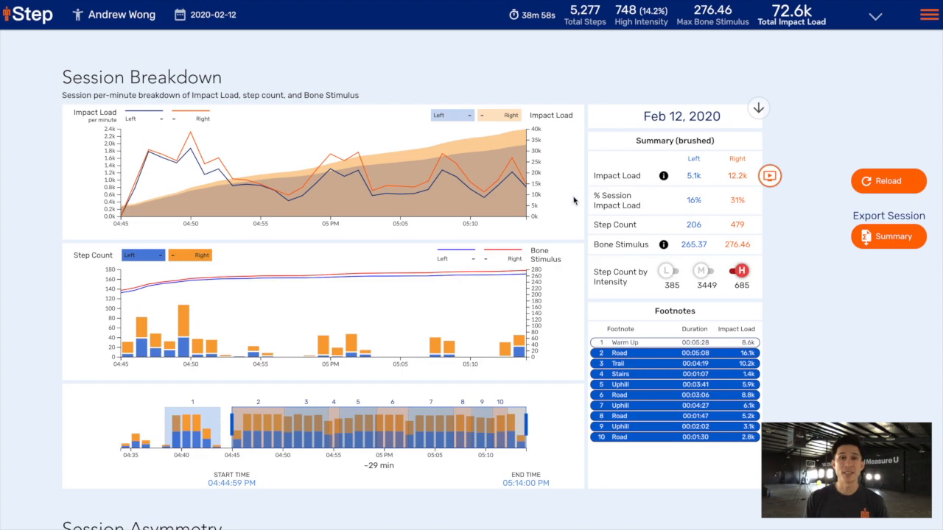
{"action": "mouse_move", "coordinate": [760, 221]}
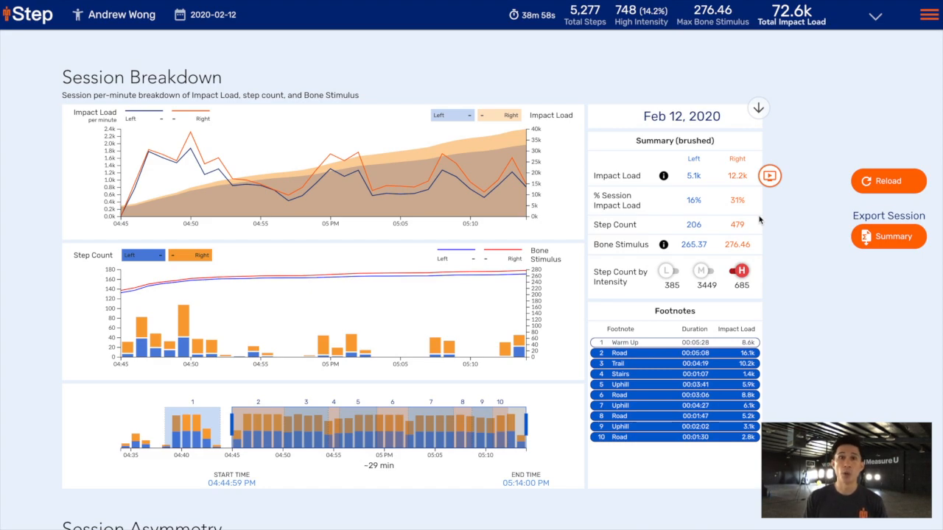
{"action": "mouse_move", "coordinate": [599, 241]}
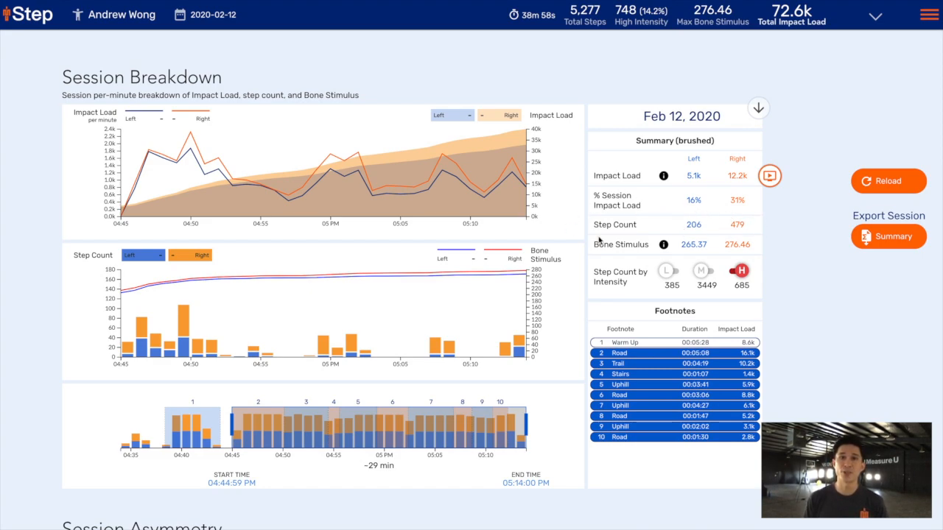
{"action": "mouse_move", "coordinate": [751, 242]}
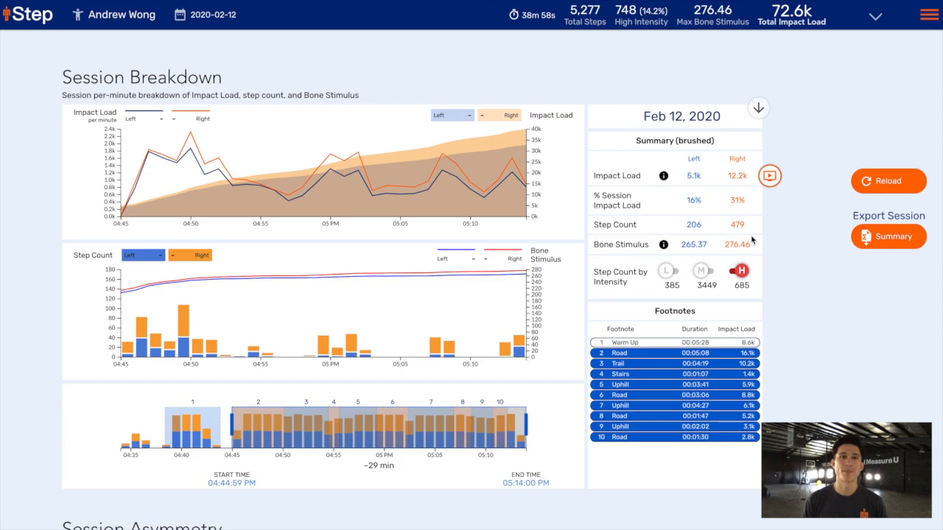
- Scroll to the Session Asymmetry view comparing 2,629 left and 2,648 right steps
{"action": "scroll", "scroll_direction": "down", "scroll_amount": 3}
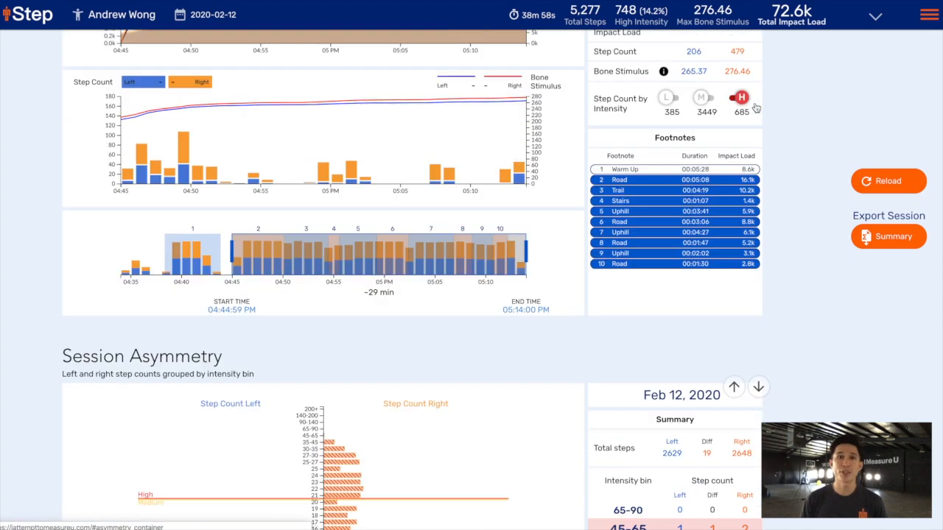
{"action": "scroll", "scroll_direction": "down", "scroll_amount": 3}
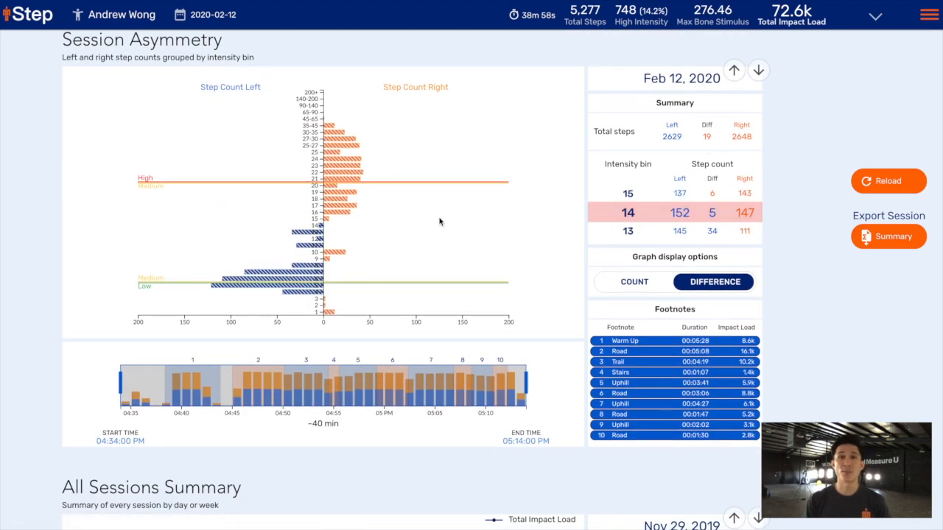